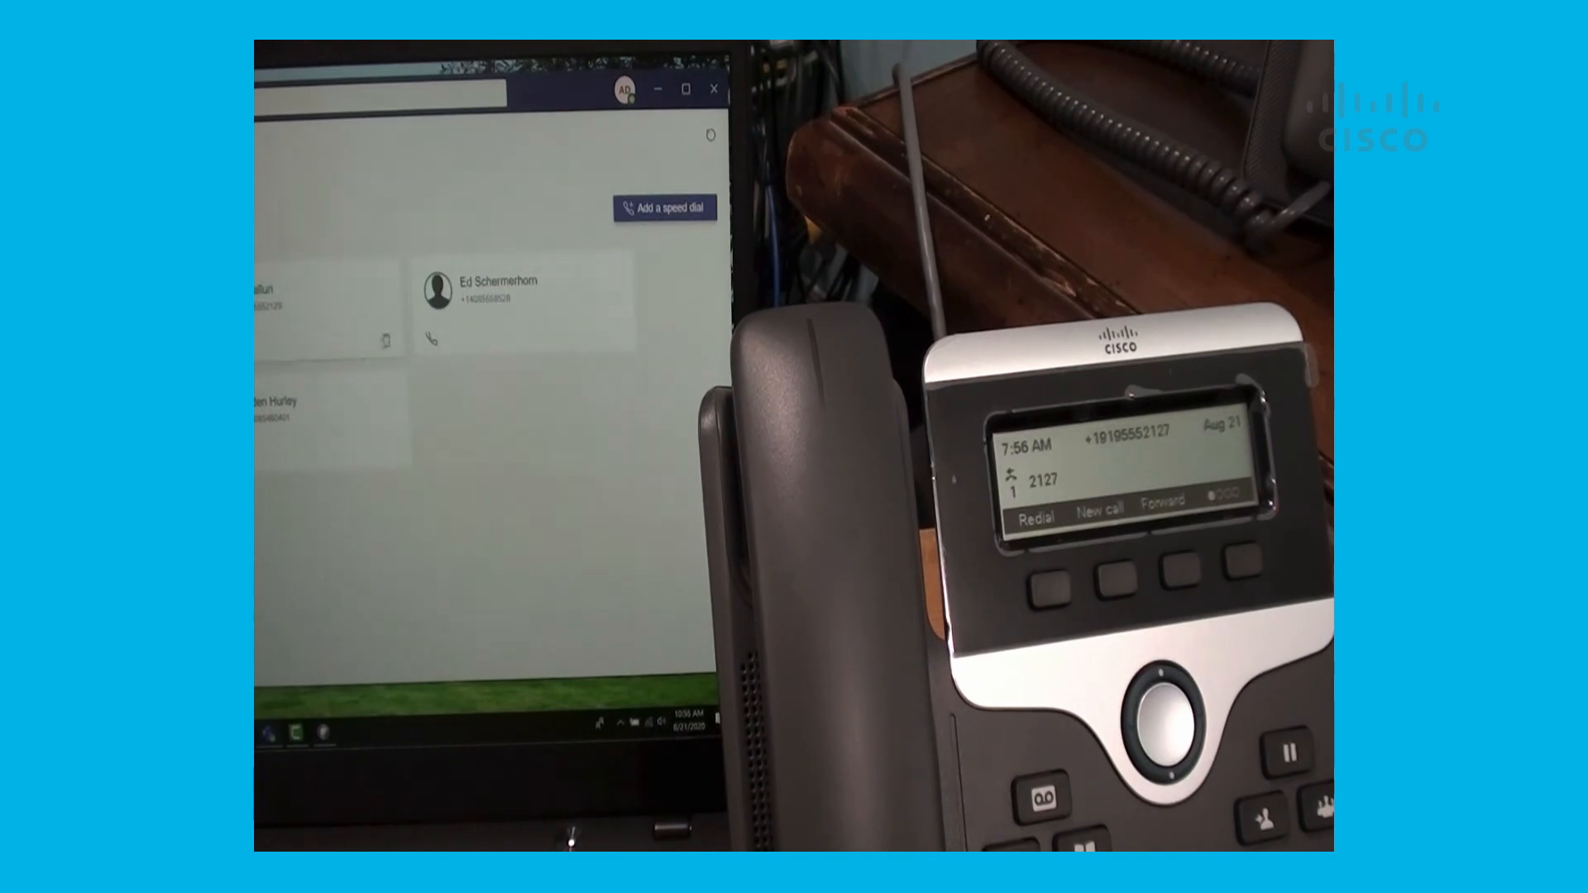
pyautogui.click(470, 288)
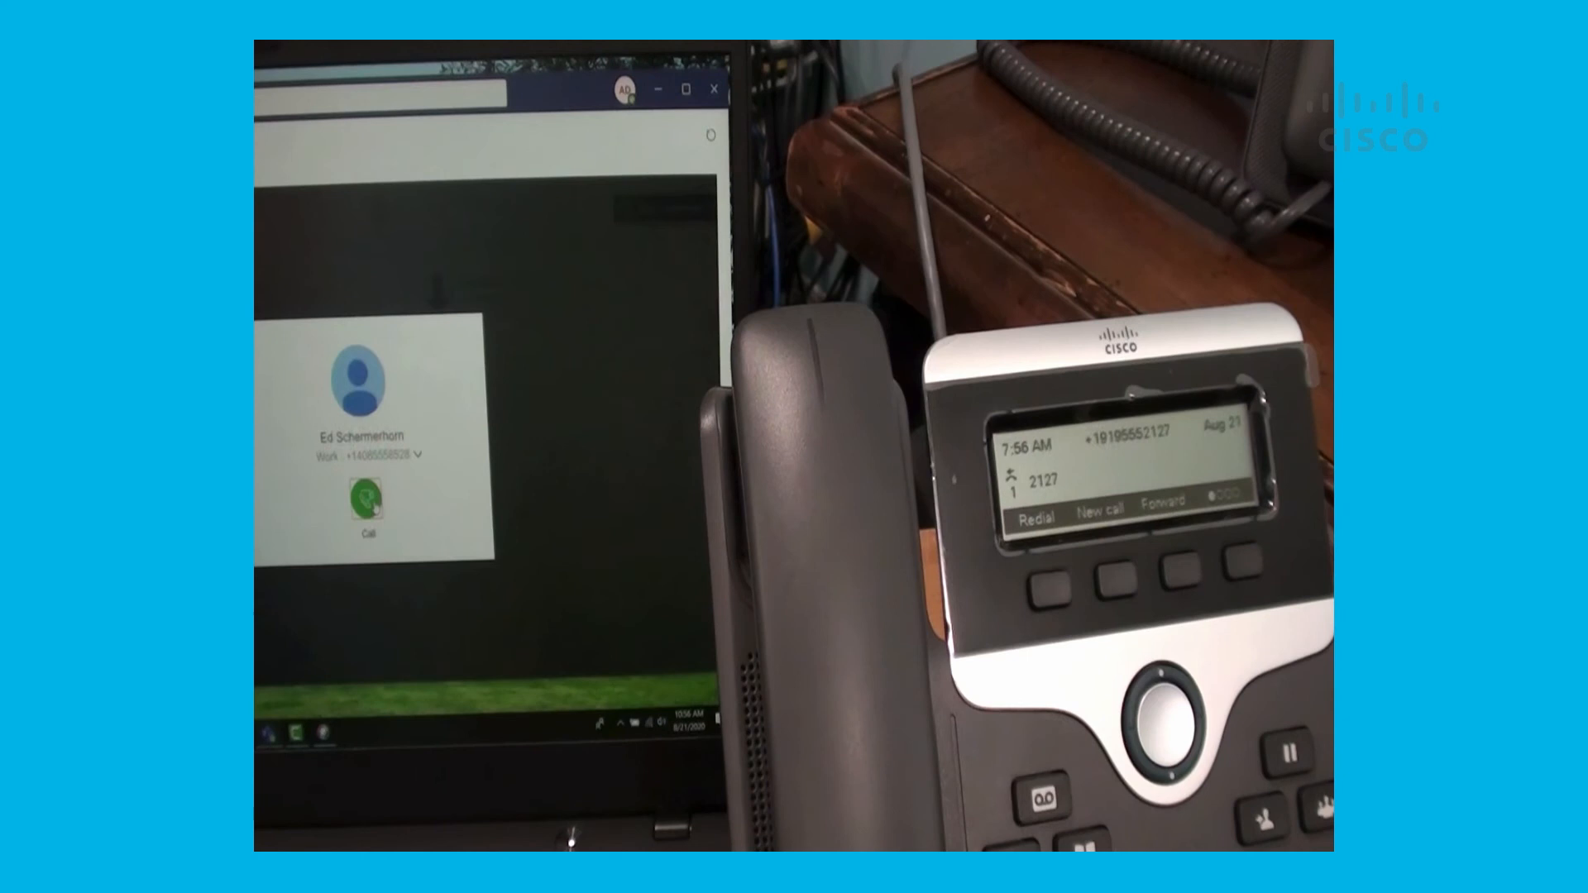
pyautogui.click(371, 501)
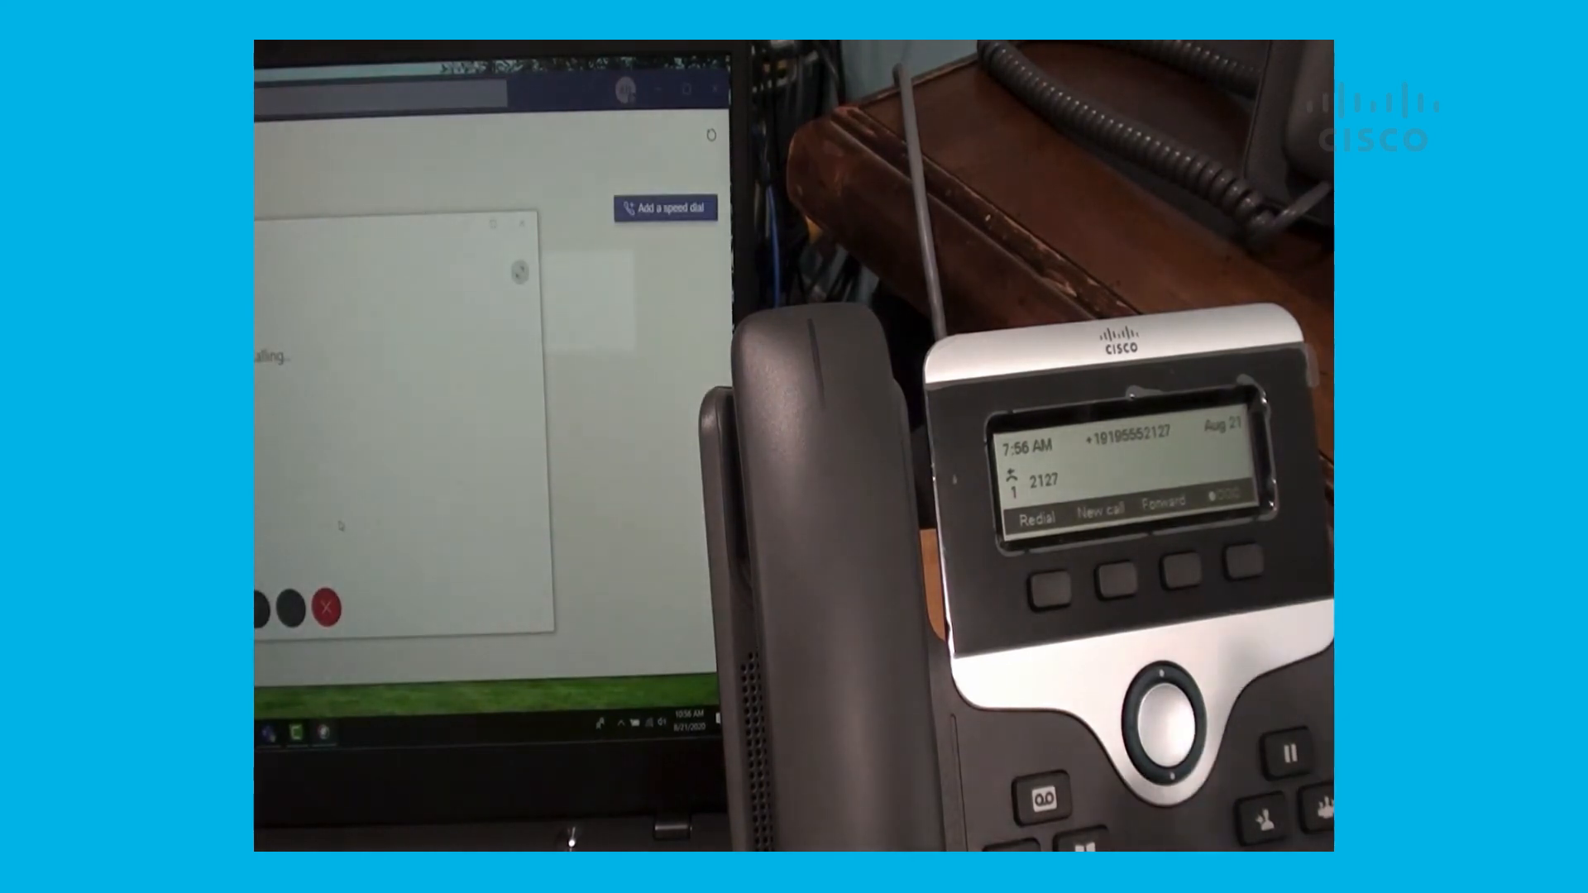